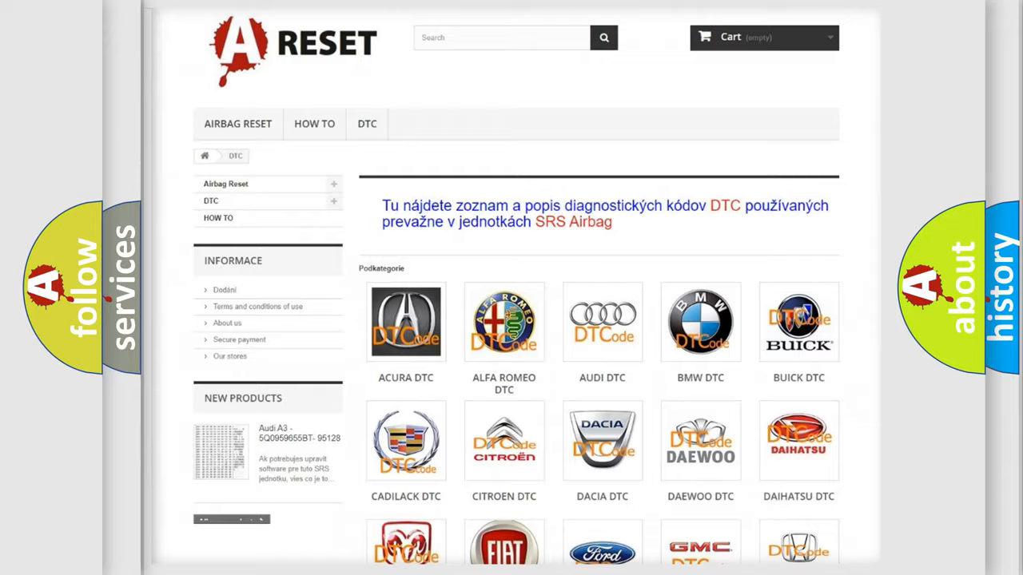
pyautogui.scroll(-3)
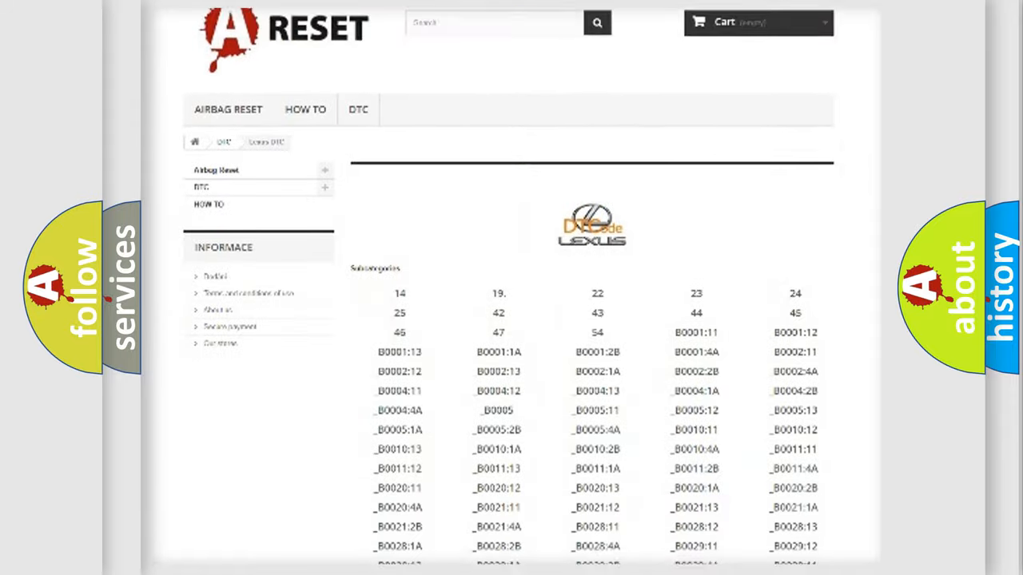
pyautogui.scroll(-3)
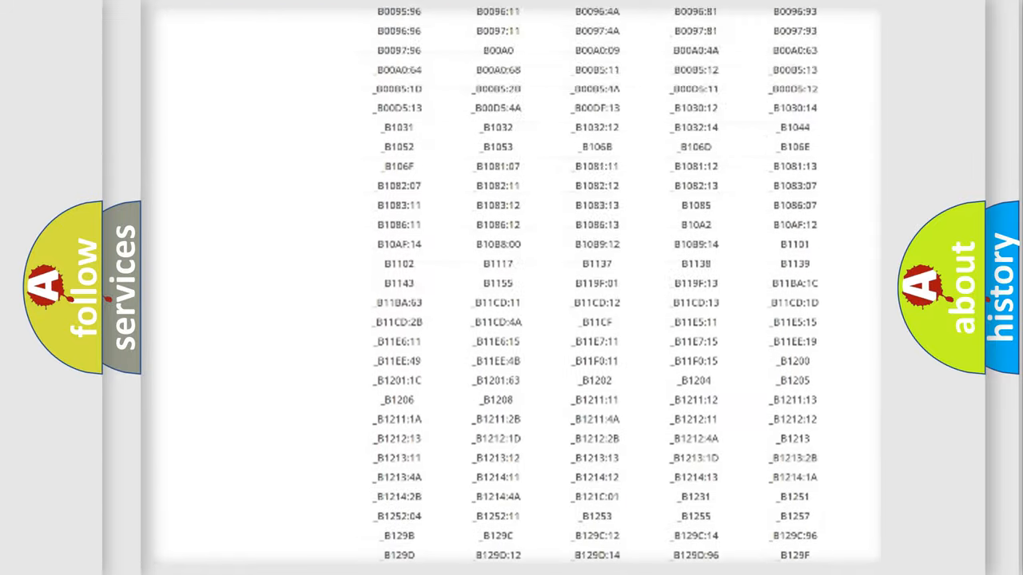
pyautogui.scroll(3)
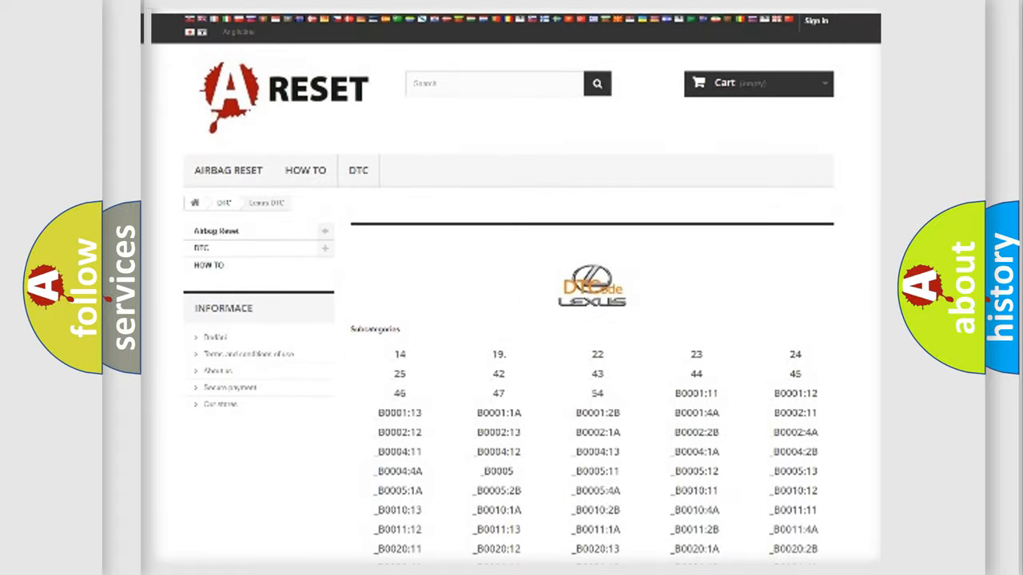